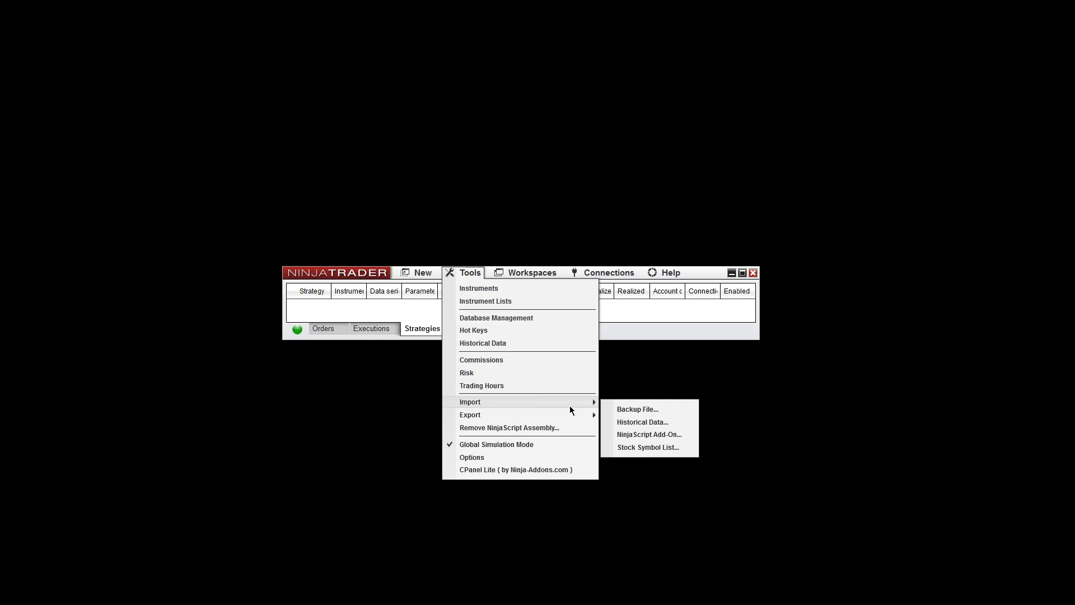
pyautogui.moveTo(649, 434)
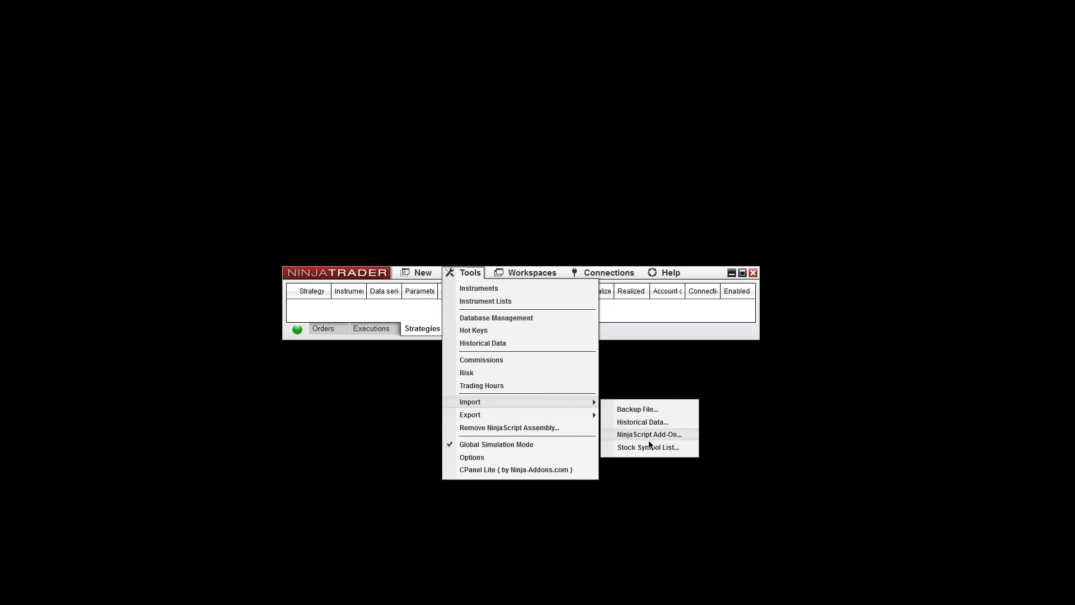
# Step: Start the NinjaScript Add-On import from the Tools > Import menu
pyautogui.click(649, 434)
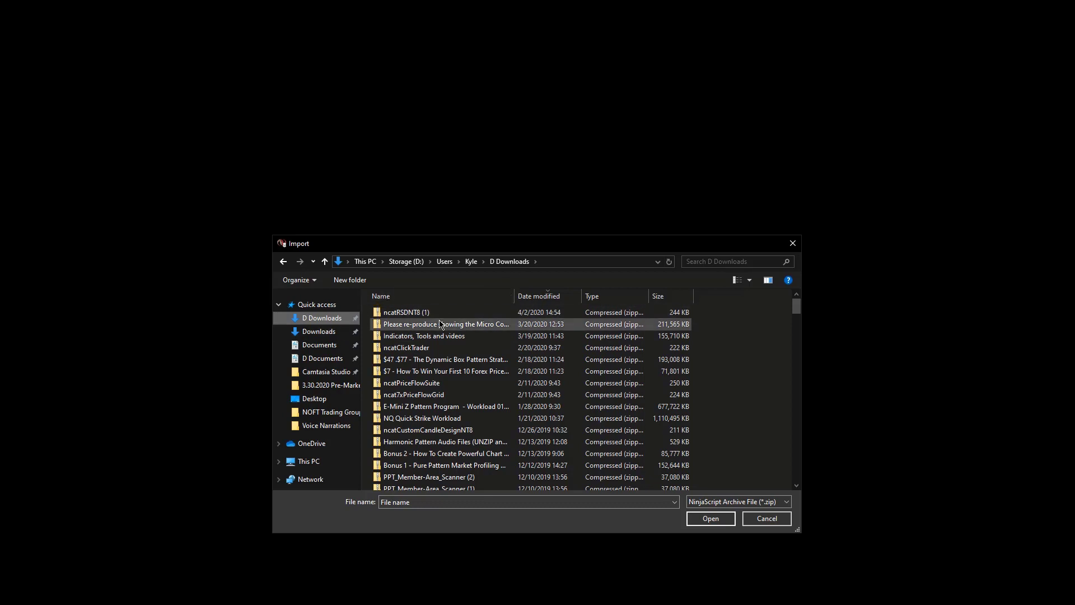
# Step: Import the ncatRSDNT8 (1) zip archive from the Downloads folder
pyautogui.click(407, 313)
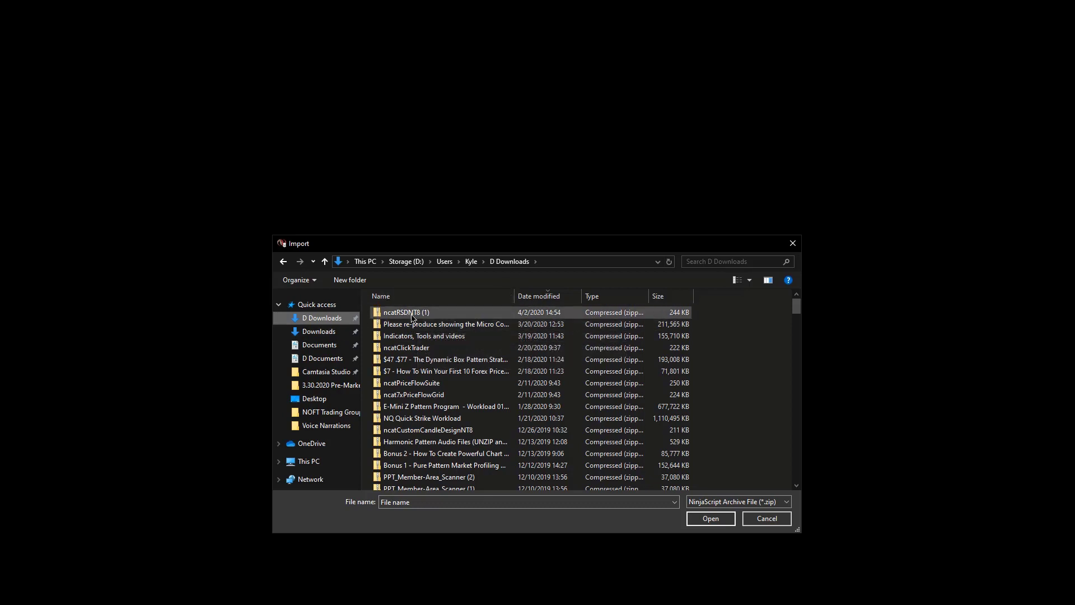
pyautogui.moveTo(411, 320)
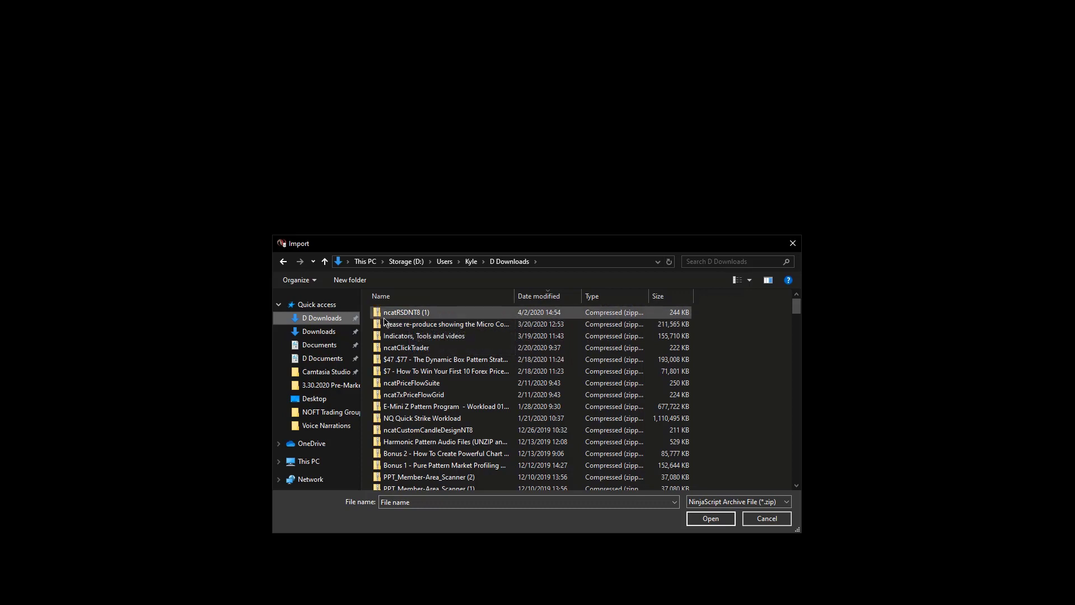
pyautogui.moveTo(405, 317)
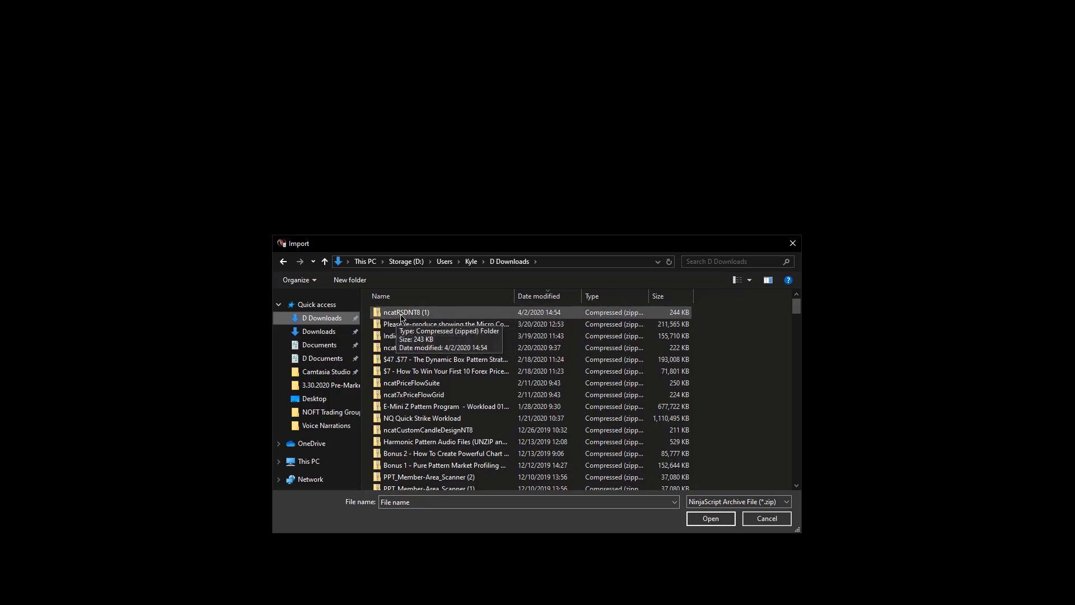
pyautogui.click(422, 272)
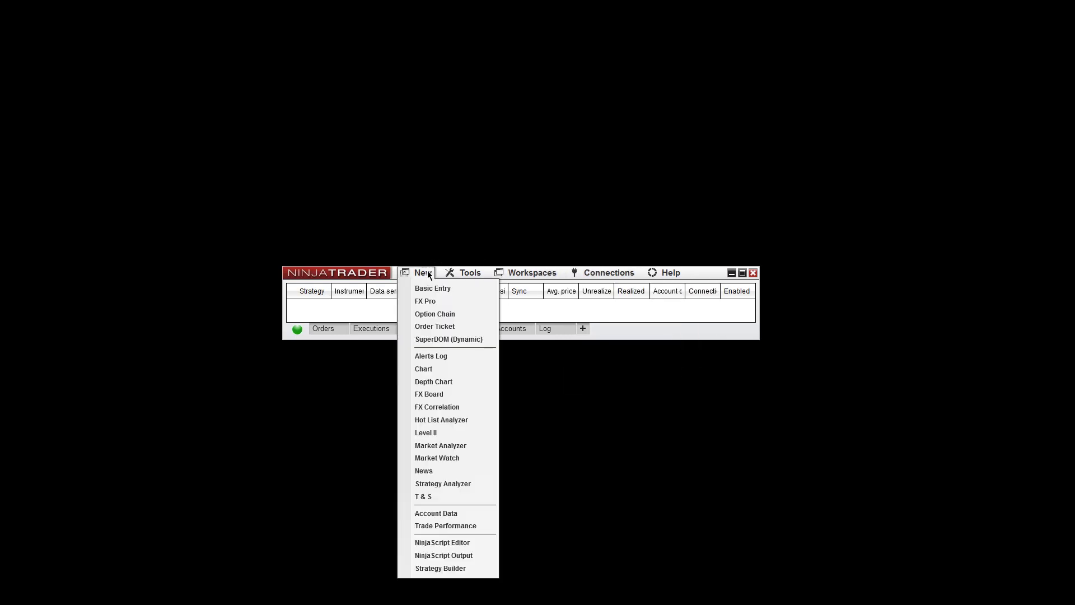
pyautogui.moveTo(424, 369)
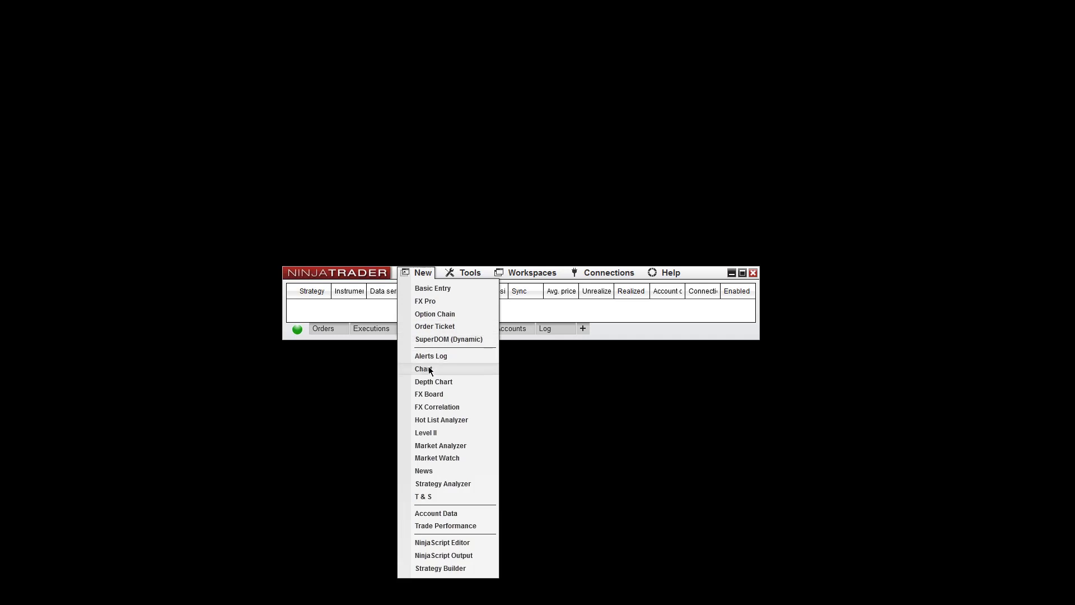
# Step: Create a new chart from the Control Center so its Data Series window appears
pyautogui.click(424, 368)
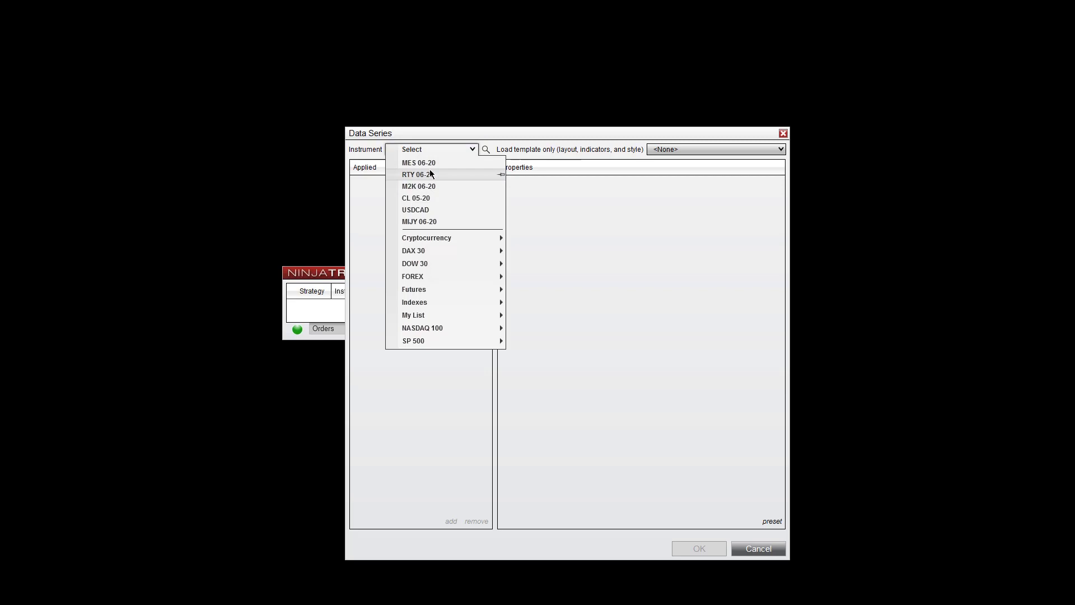
# Step: Load an MES 06-20 chart with minute bars and several days of data
pyautogui.click(418, 163)
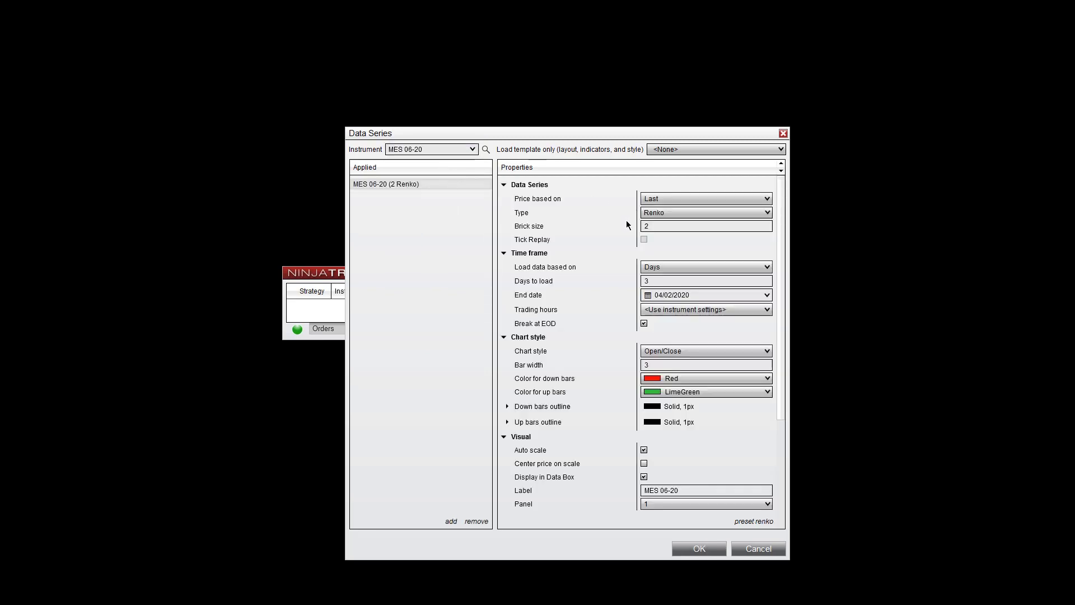
pyautogui.click(705, 212)
pyautogui.write('5')
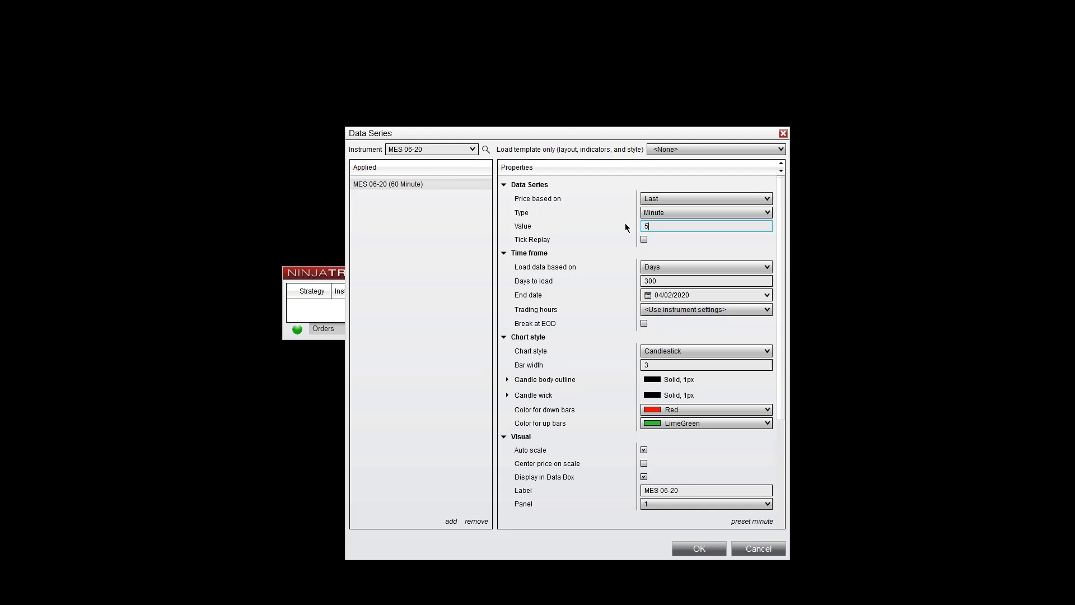
pyautogui.click(706, 280)
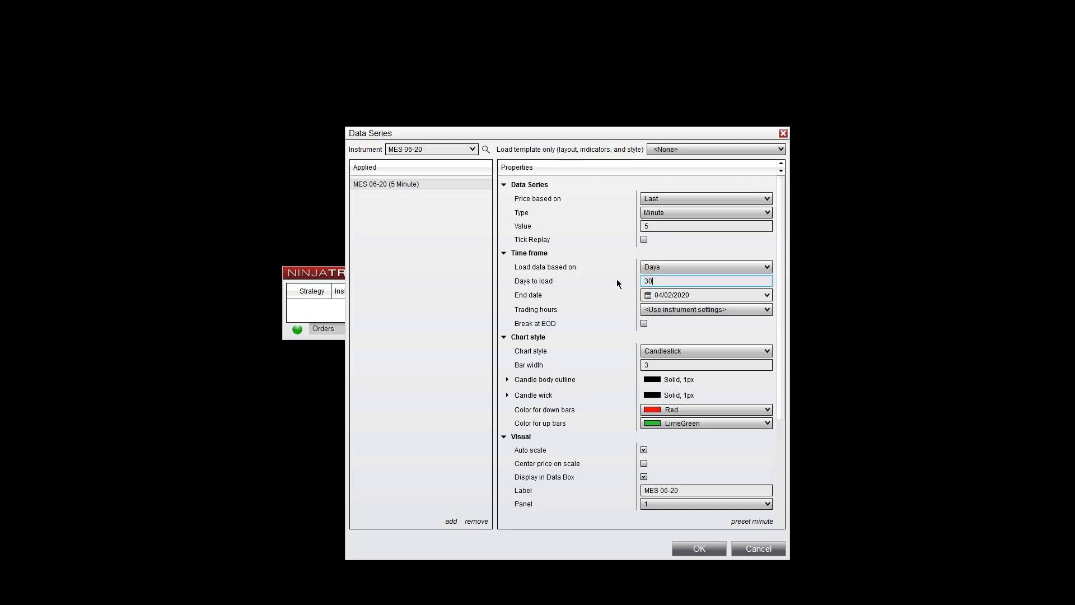
pyautogui.moveTo(697, 555)
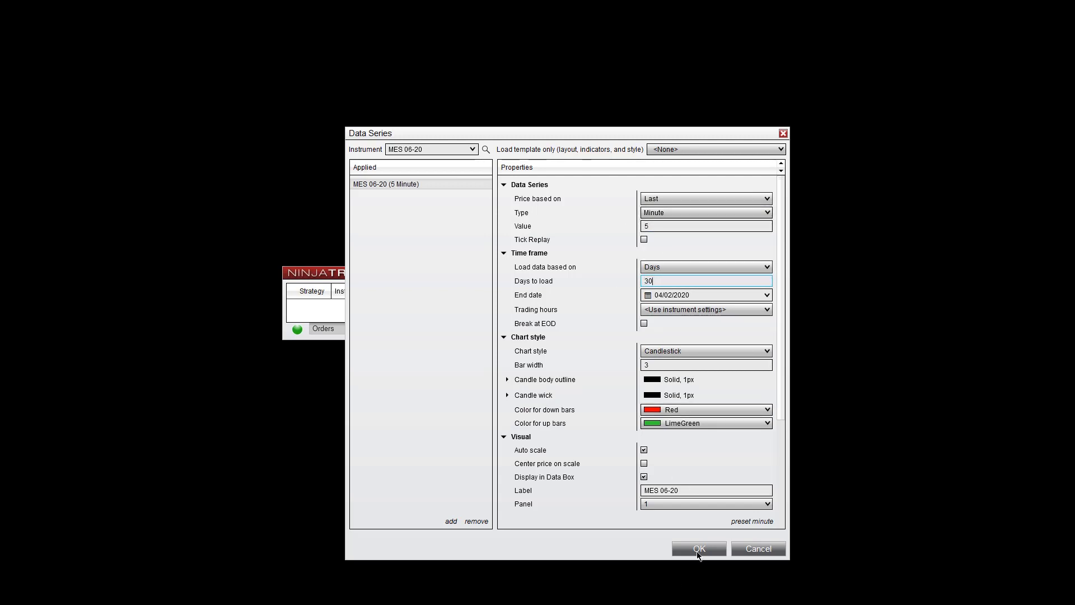
pyautogui.click(698, 548)
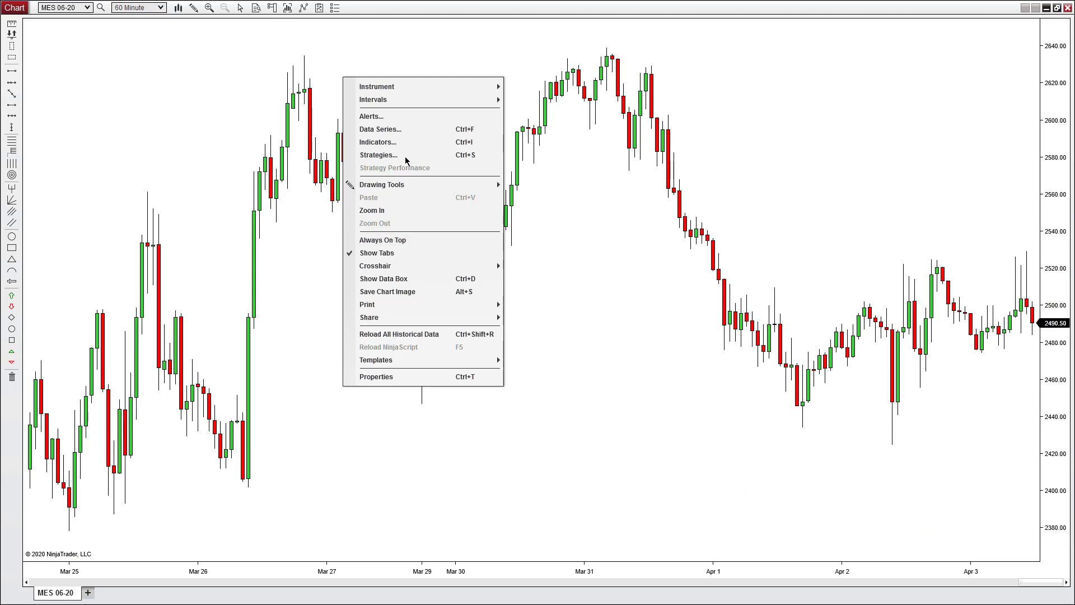
# Step: Bring up the Indicators window for the MES 06-20 chart
pyautogui.click(491, 326)
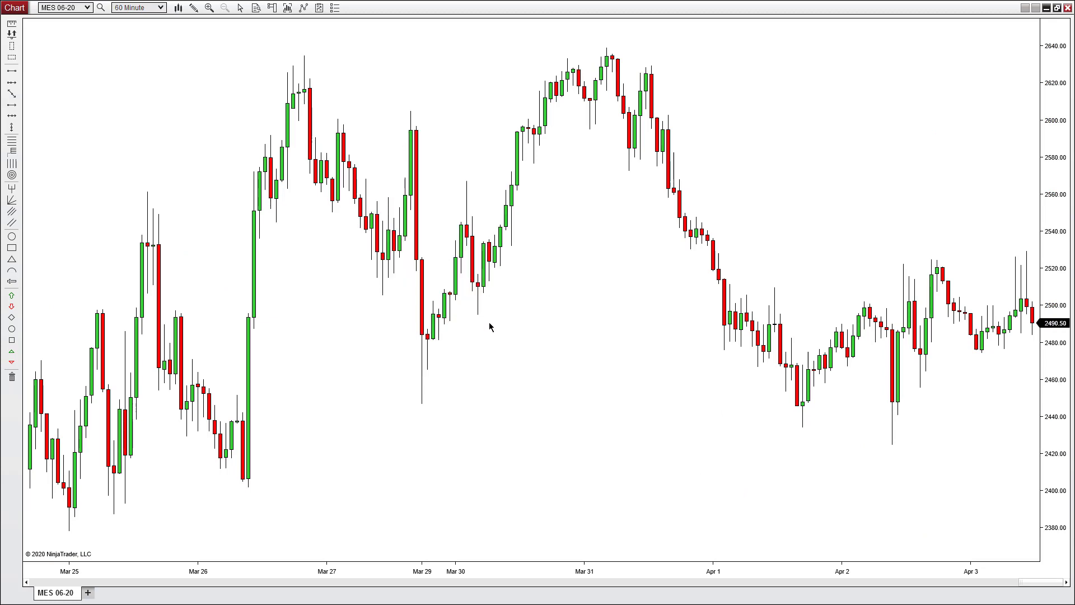
pyautogui.moveTo(485, 333)
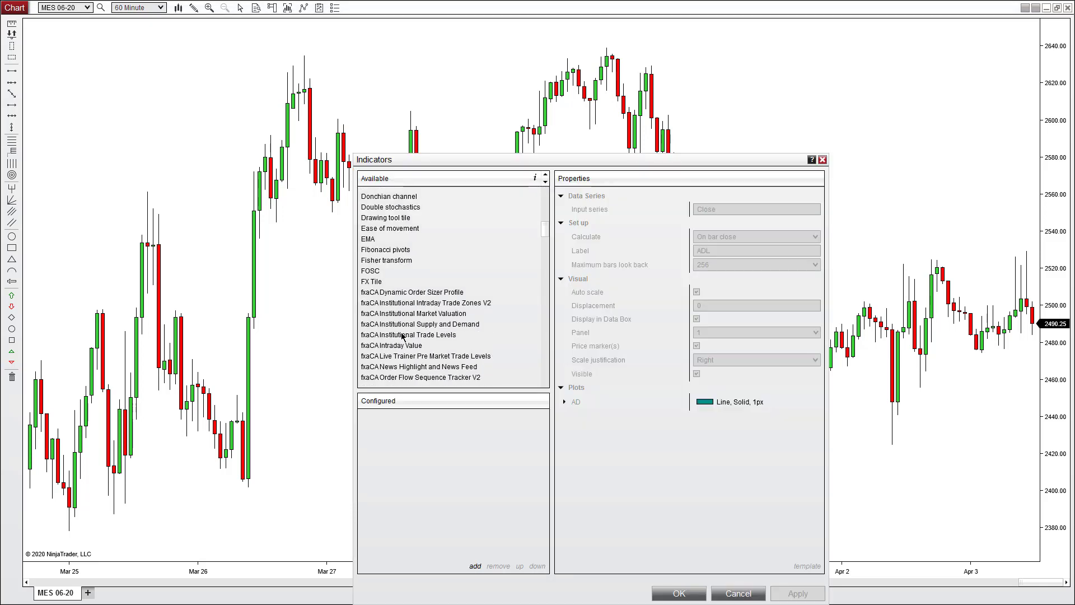
# Step: Find ncatRSD in the Available list and add it to the configured indicators
pyautogui.scroll(-3)
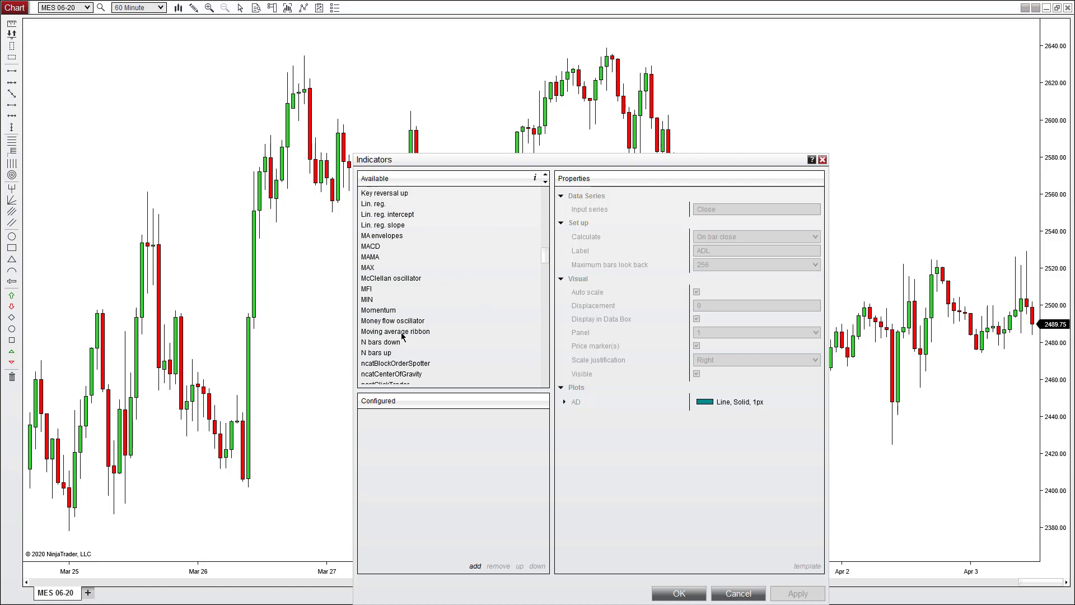
pyautogui.scroll(-3)
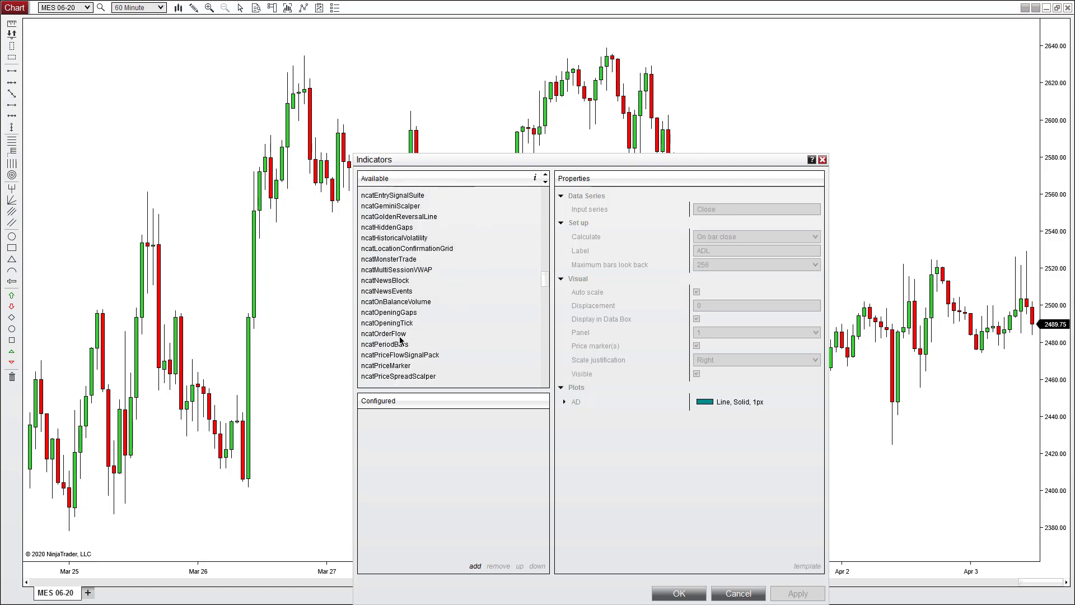
pyautogui.scroll(-3)
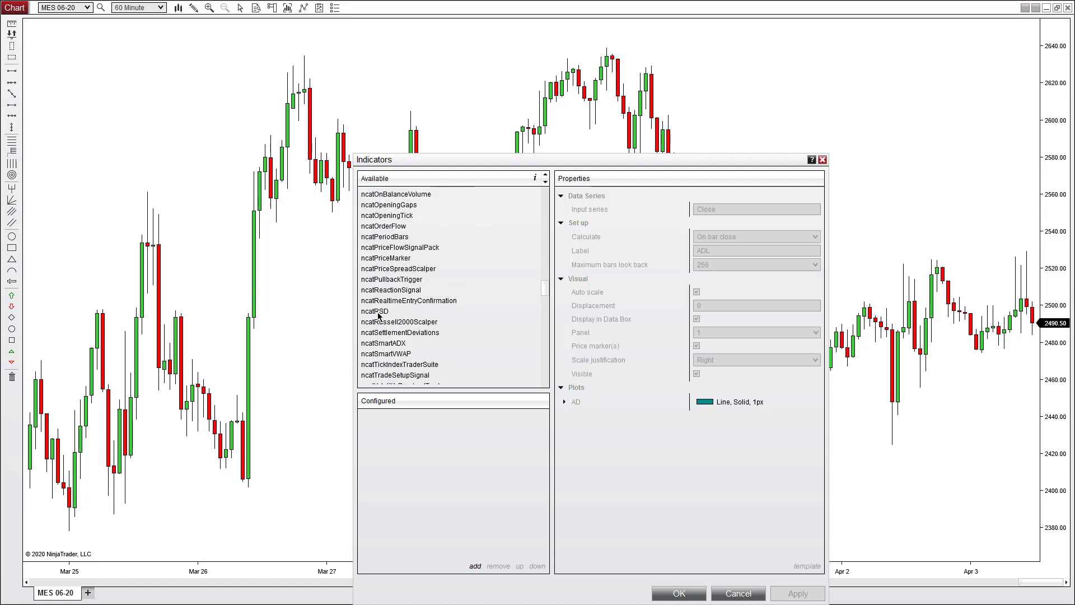
pyautogui.click(375, 312)
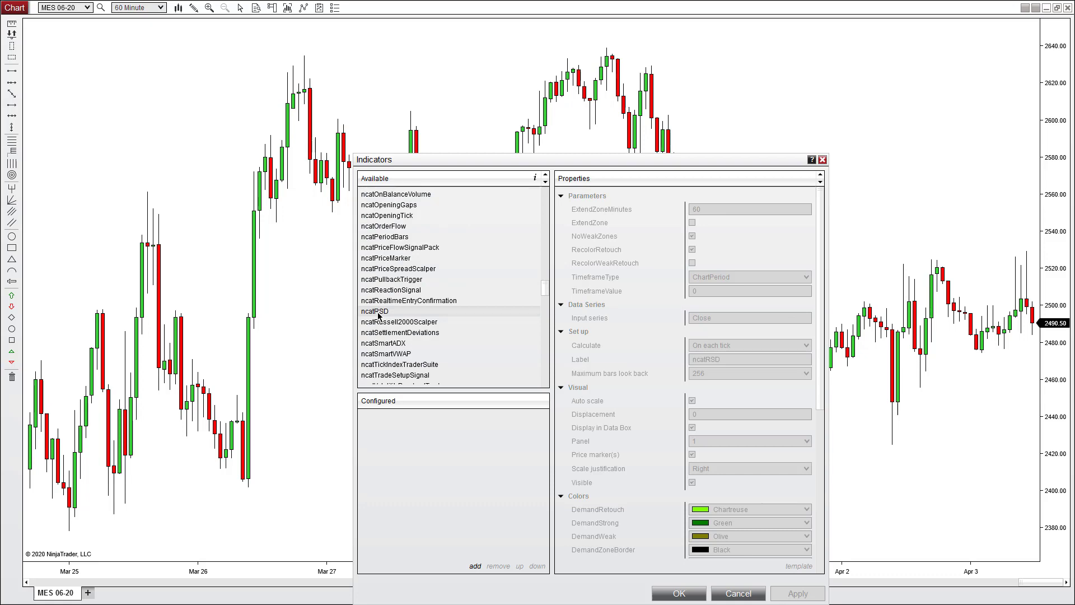
pyautogui.click(475, 566)
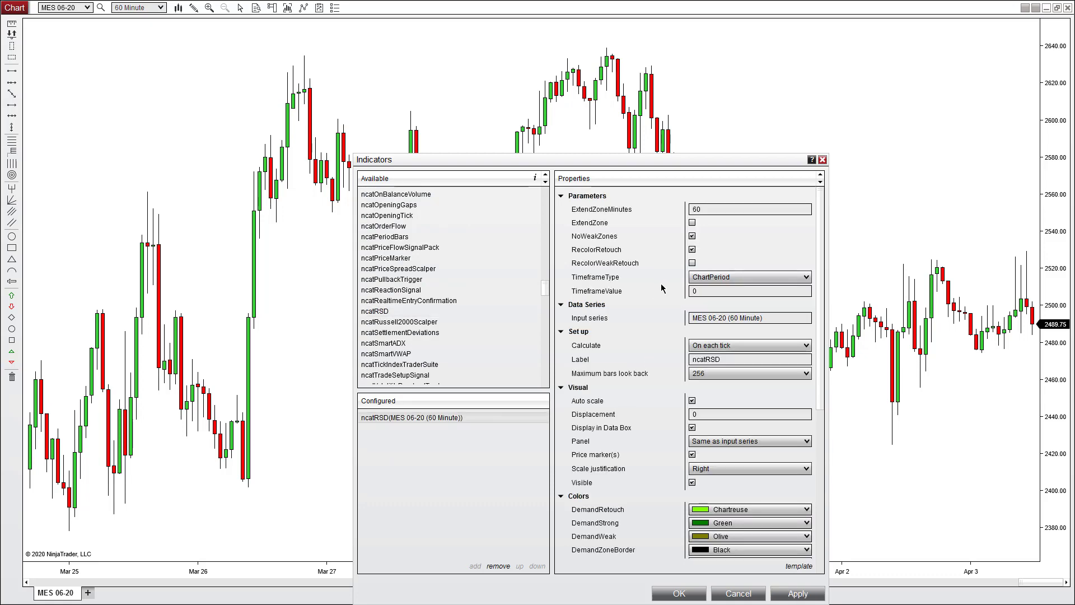
pyautogui.scroll(-3)
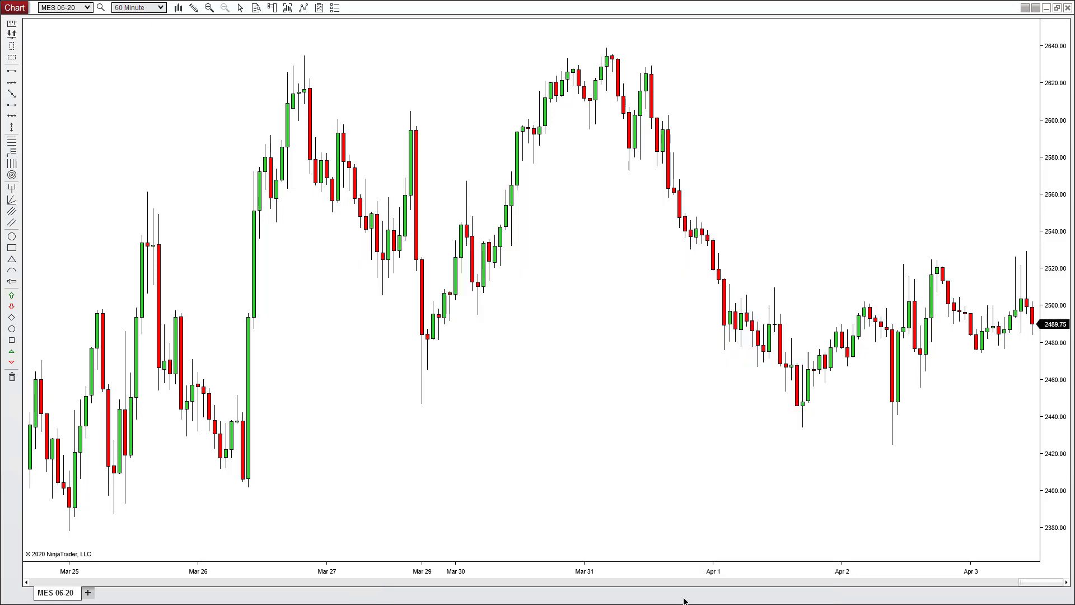
# Step: Apply ncatRSD so its supply and demand zones draw on the MES 06-20 chart
pyautogui.click(335, 8)
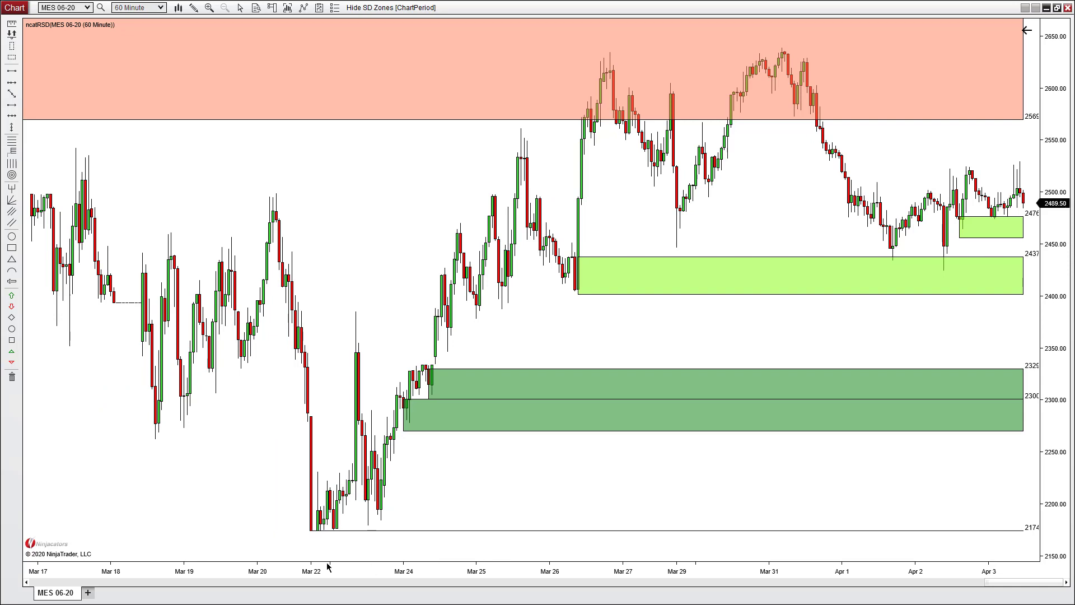
pyautogui.moveTo(225, 544)
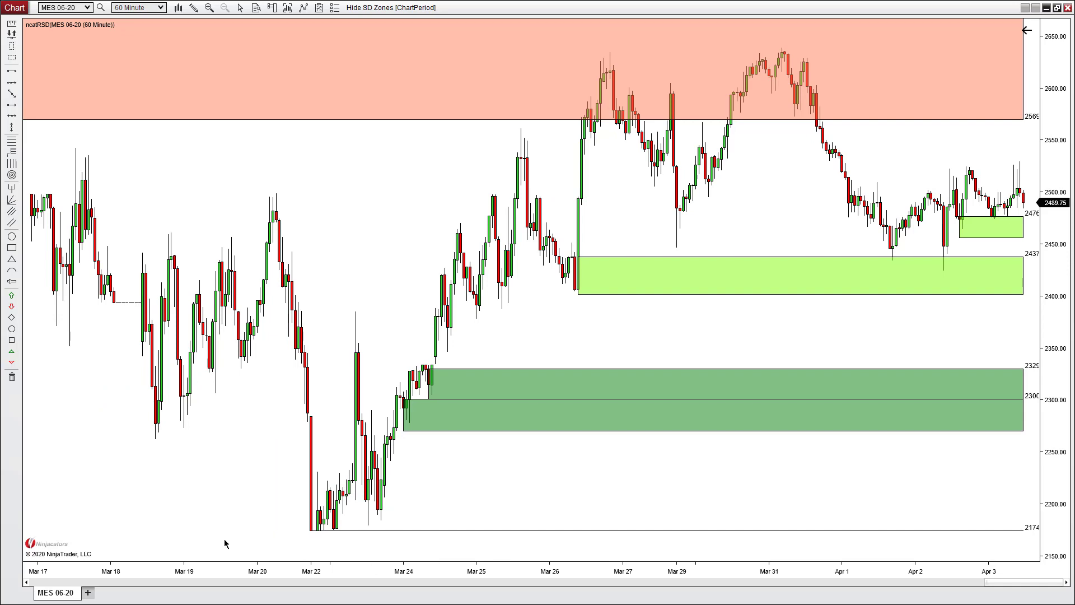